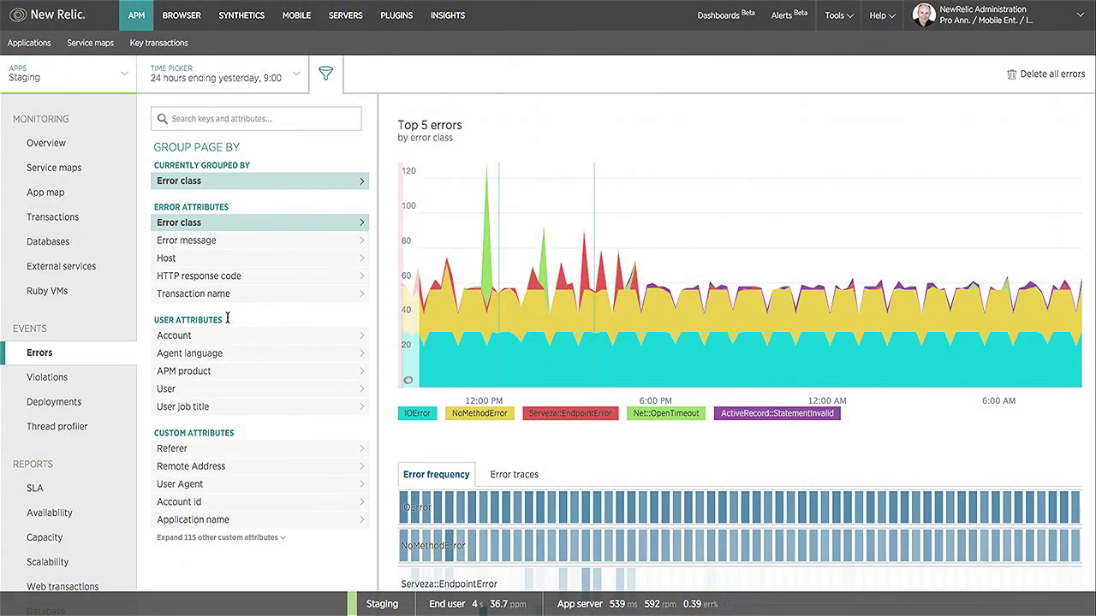
Scroll the Staging app's Errors page to see the top five error classes over 24 hours
scroll("down", 3)
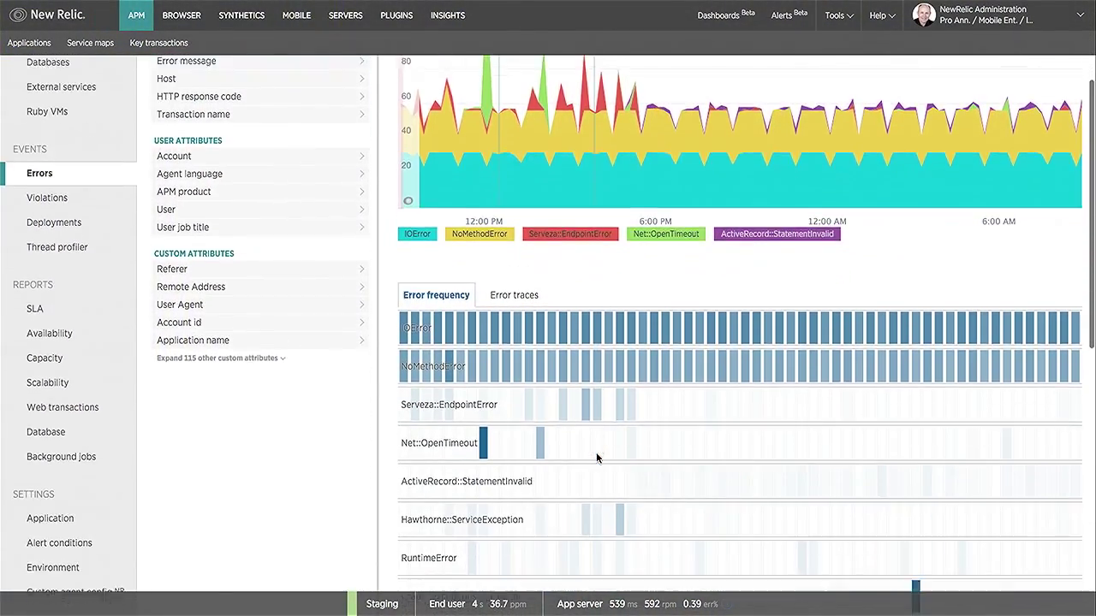
scroll("down", 3)
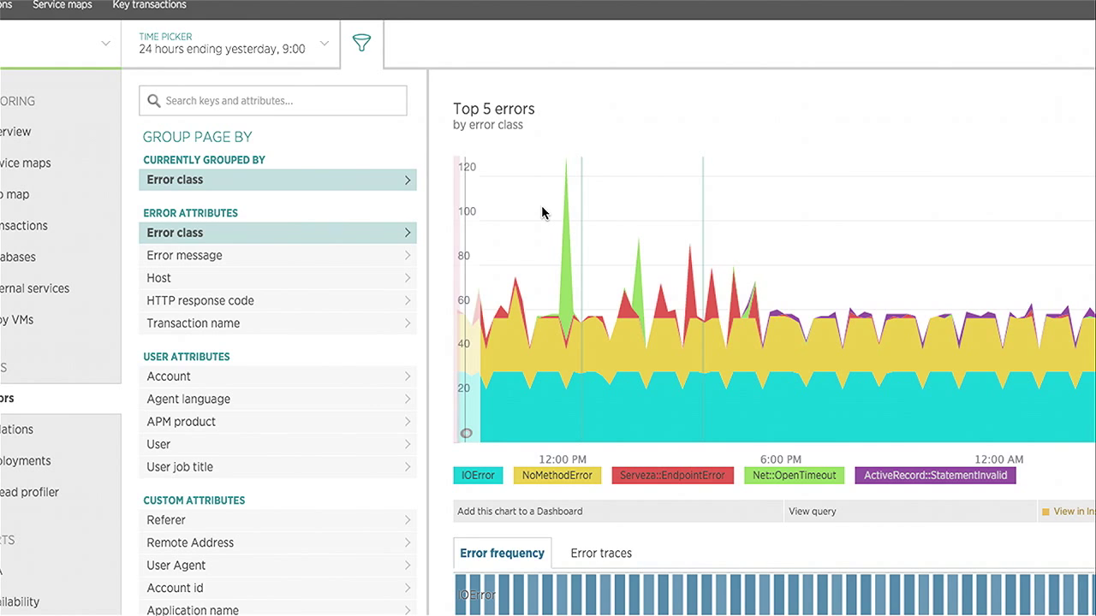
mouse_move(363, 43)
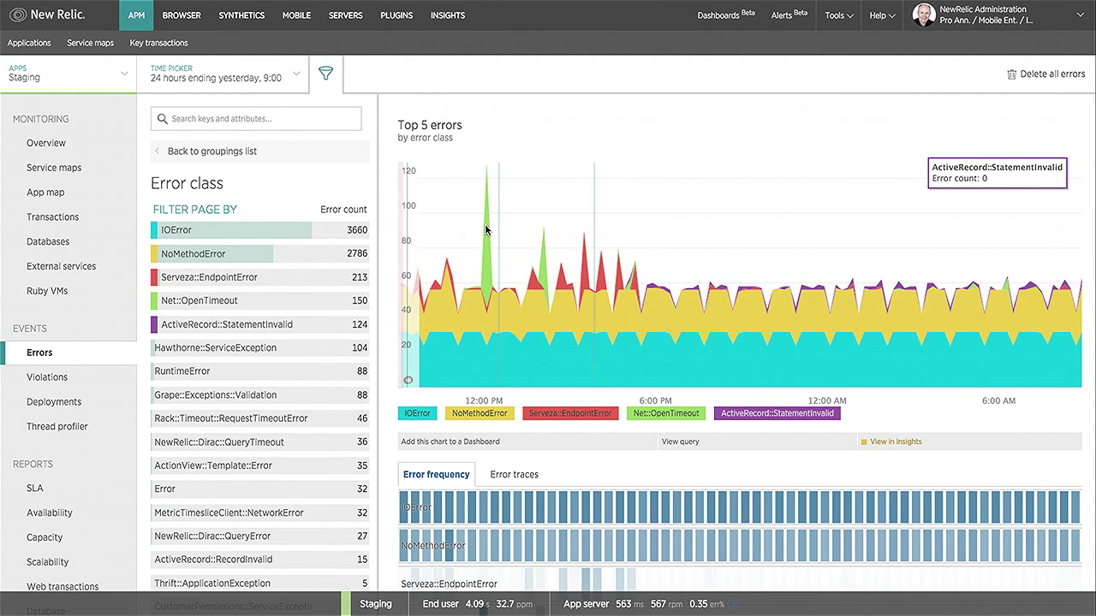
mouse_move(486, 232)
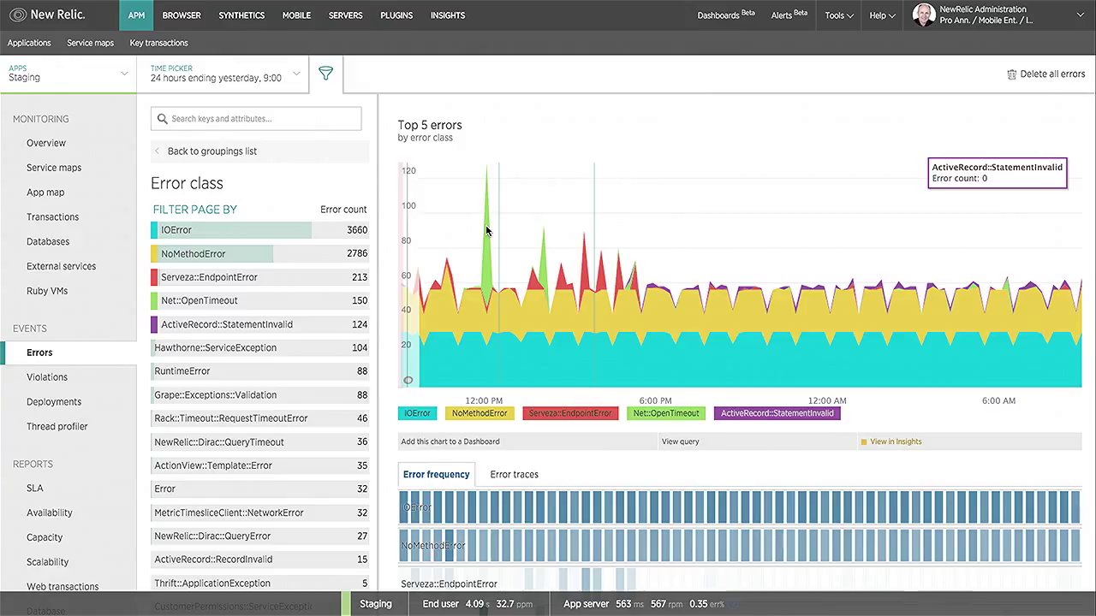
mouse_move(305, 309)
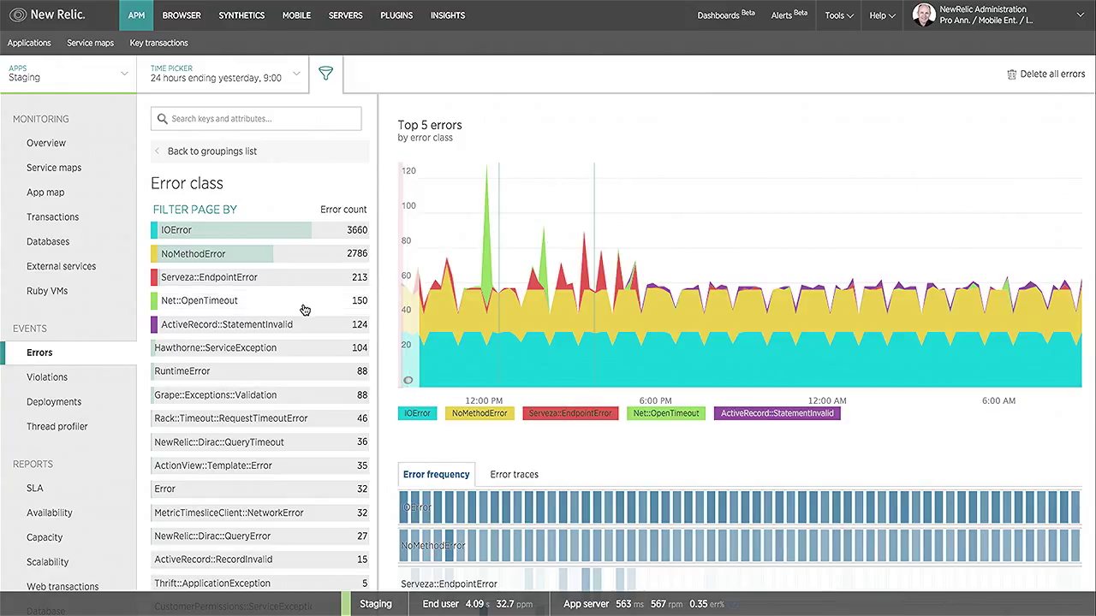
mouse_move(305, 310)
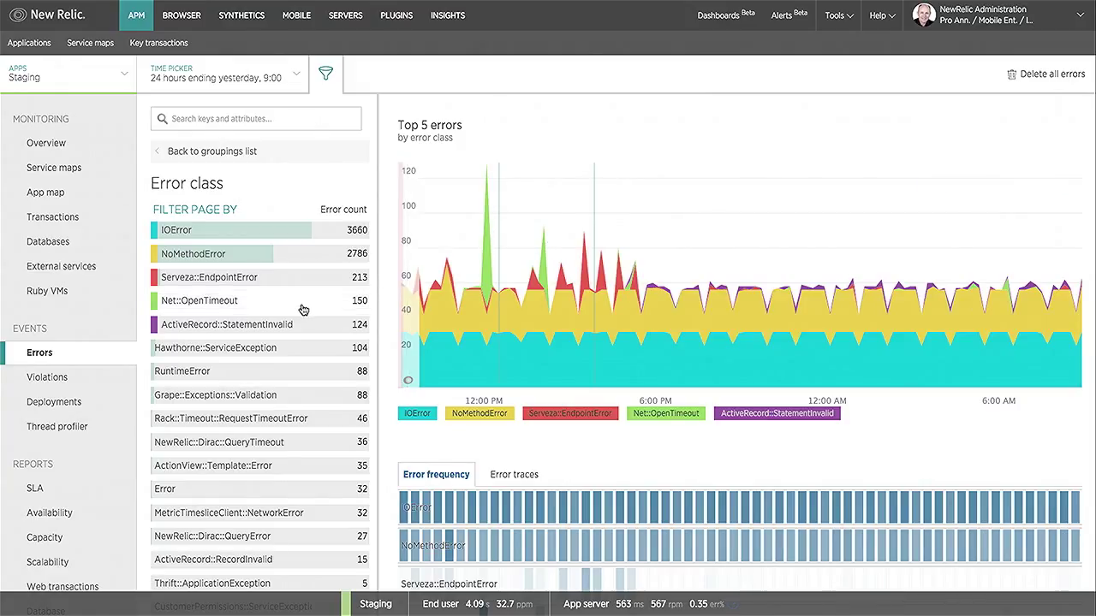
Filter errors to Net::OpenTimeout and go back to the grouping attributes list
left_click(199, 300)
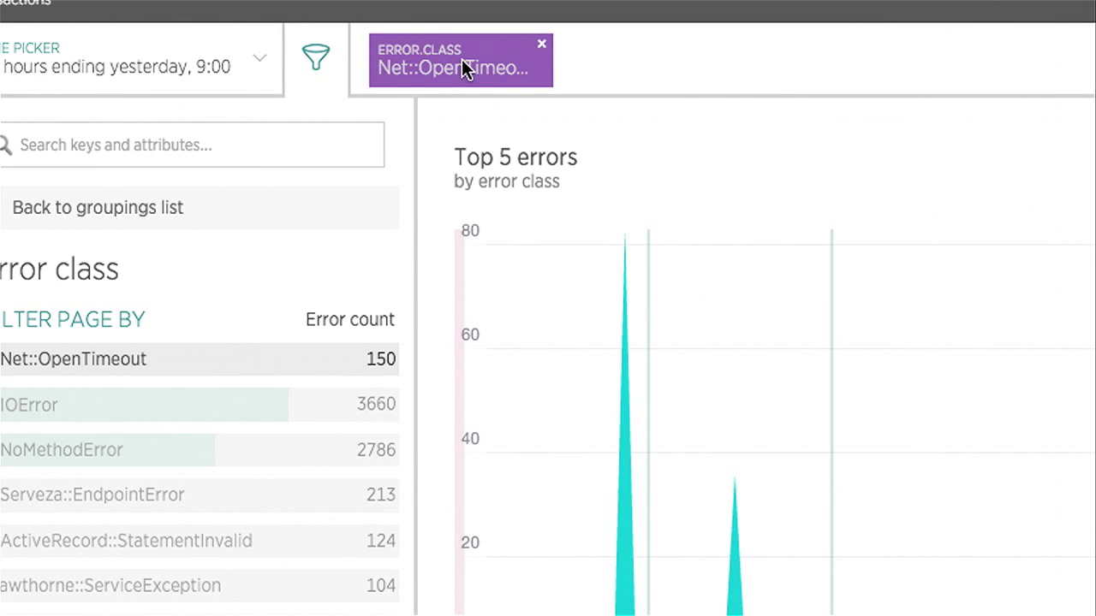
mouse_move(462, 68)
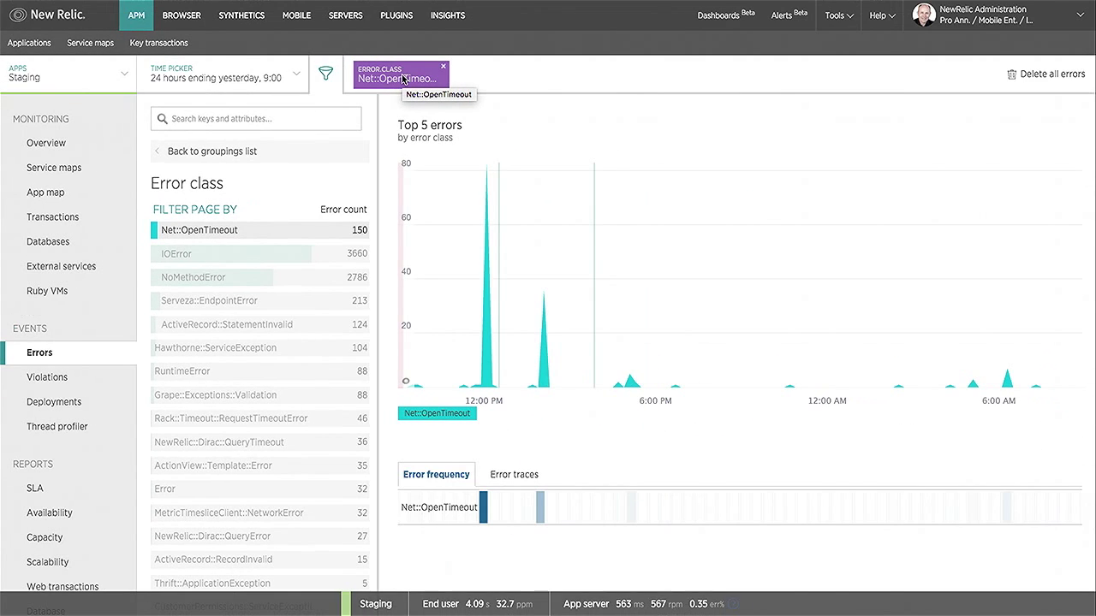
mouse_move(235, 155)
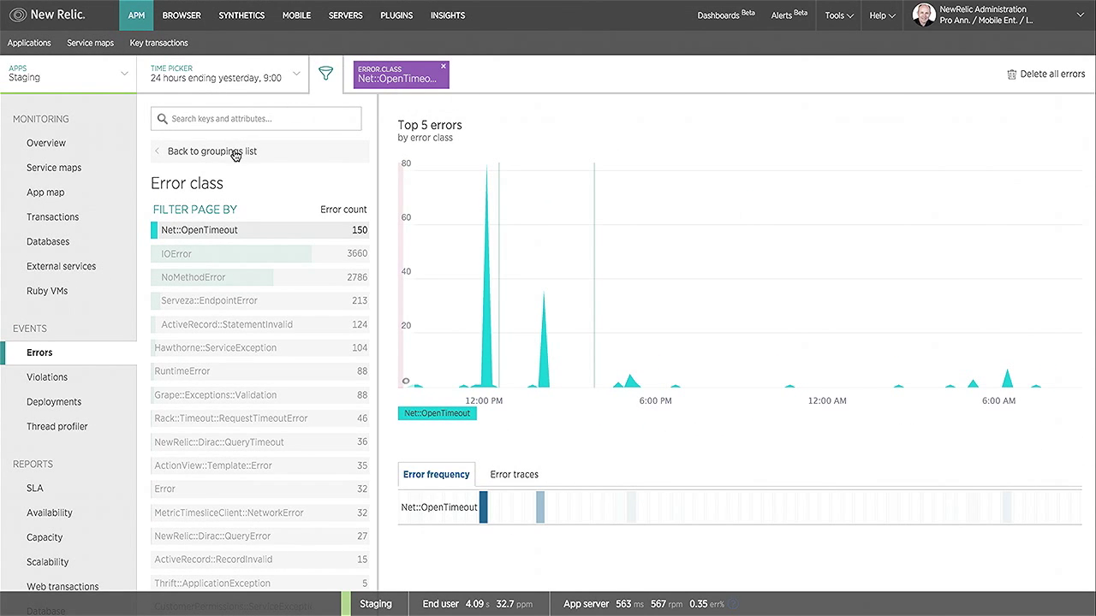
left_click(212, 151)
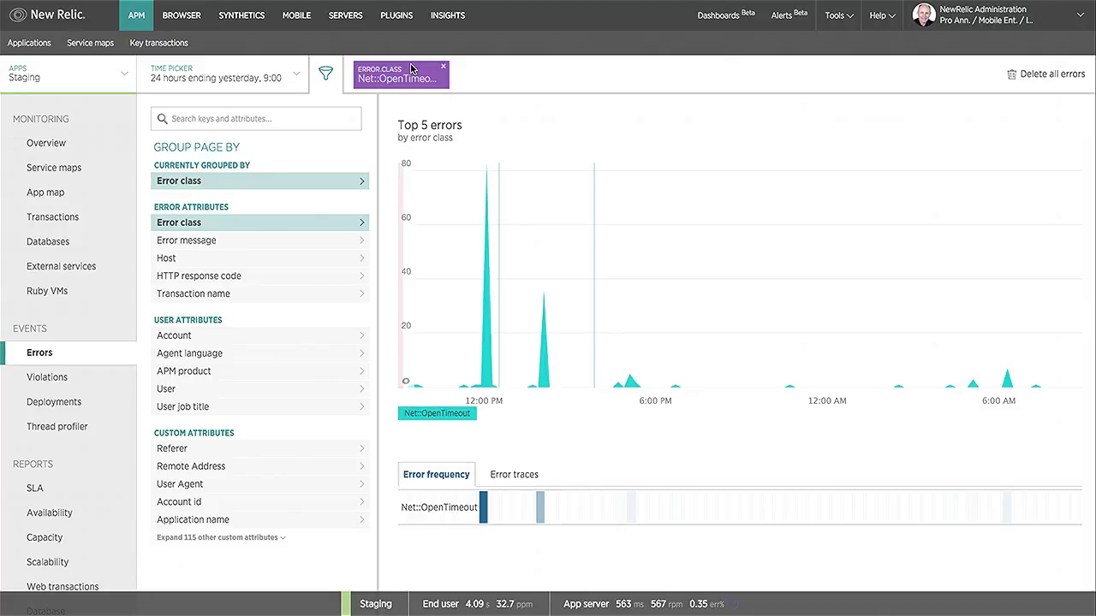
mouse_move(323, 275)
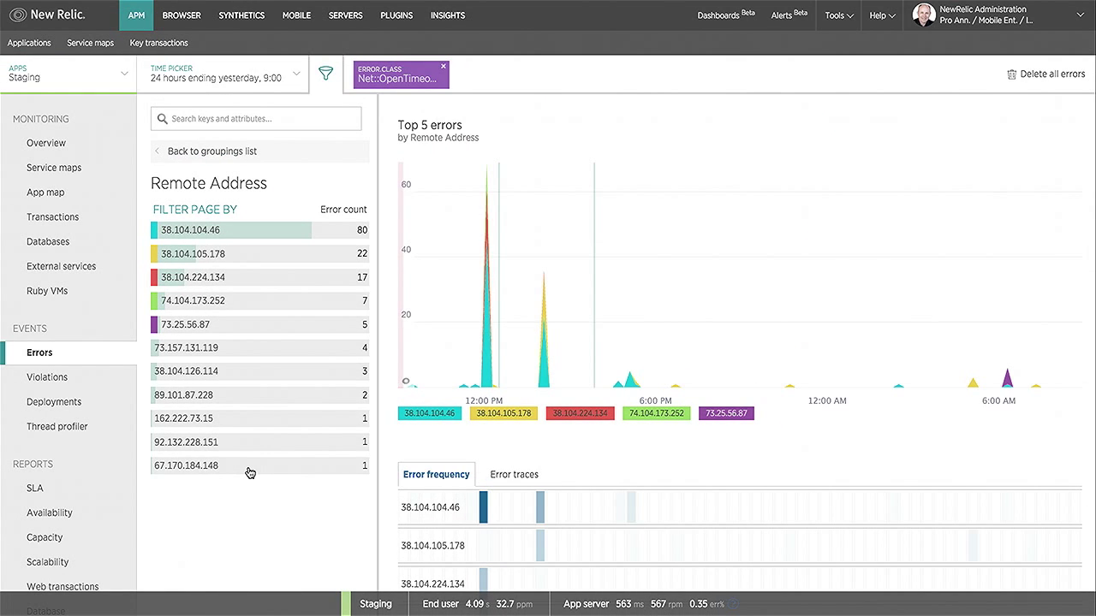
mouse_move(259, 240)
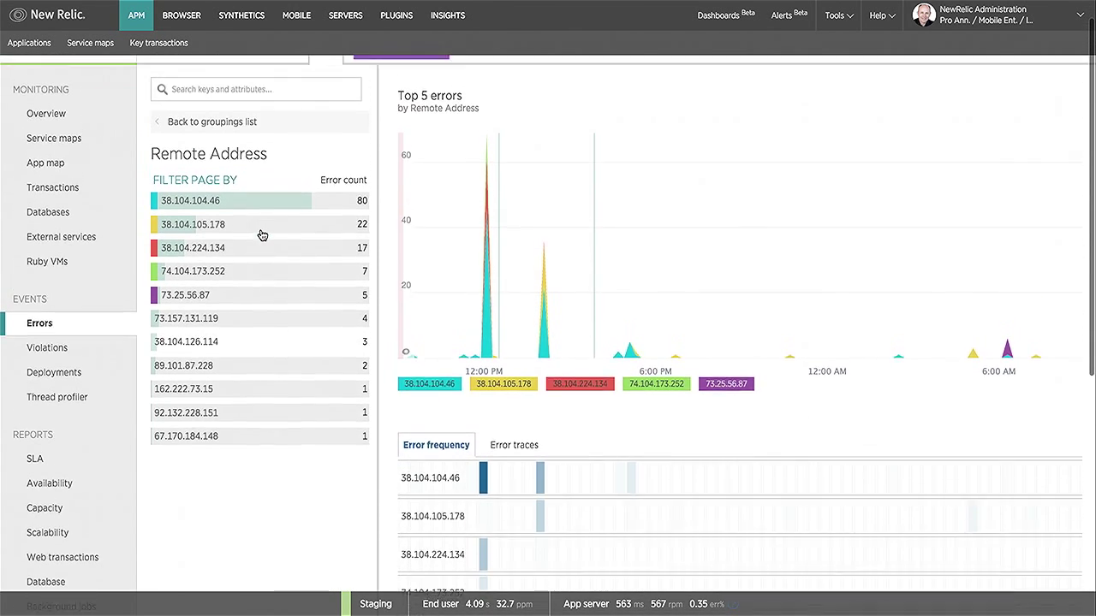
left_click(189, 201)
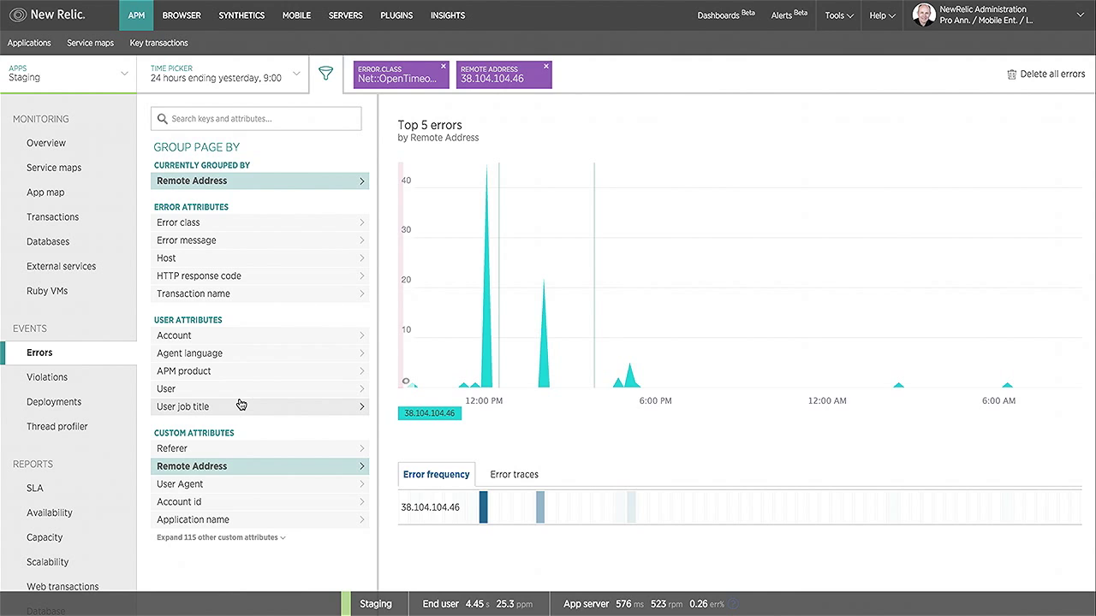
mouse_move(261, 389)
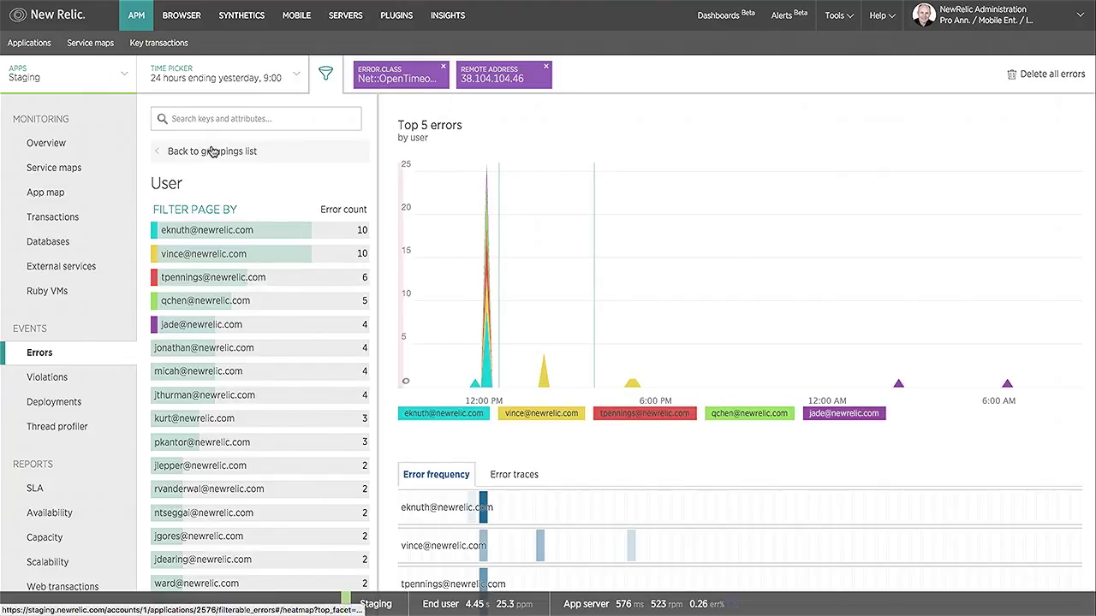
Group the errors by Host and filter to chi-staging-app-5.nr-ops.net, with 61 errors
left_click(212, 151)
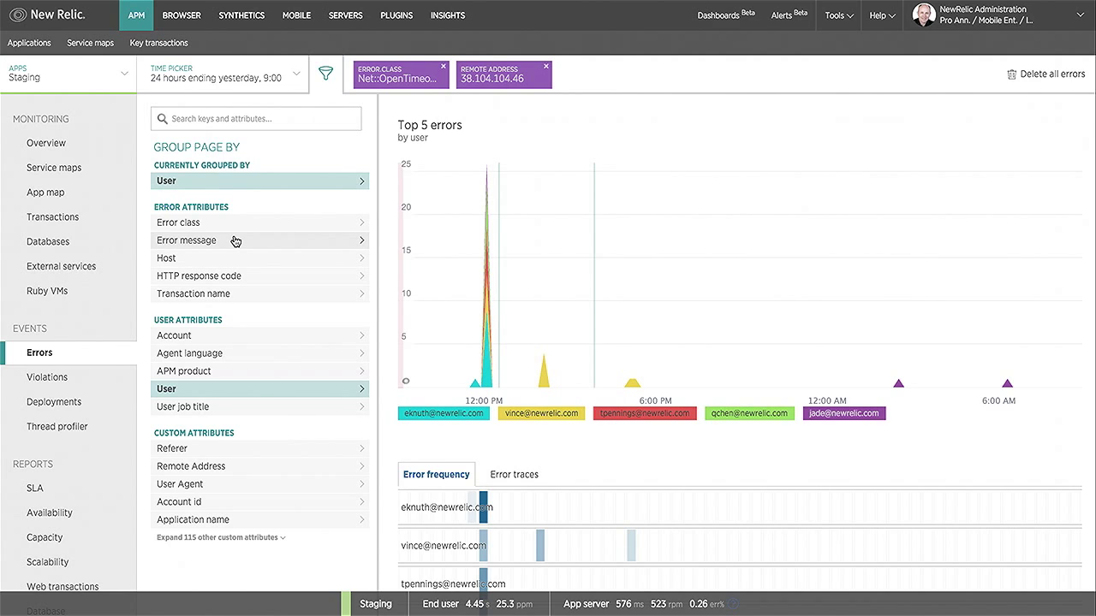
left_click(166, 257)
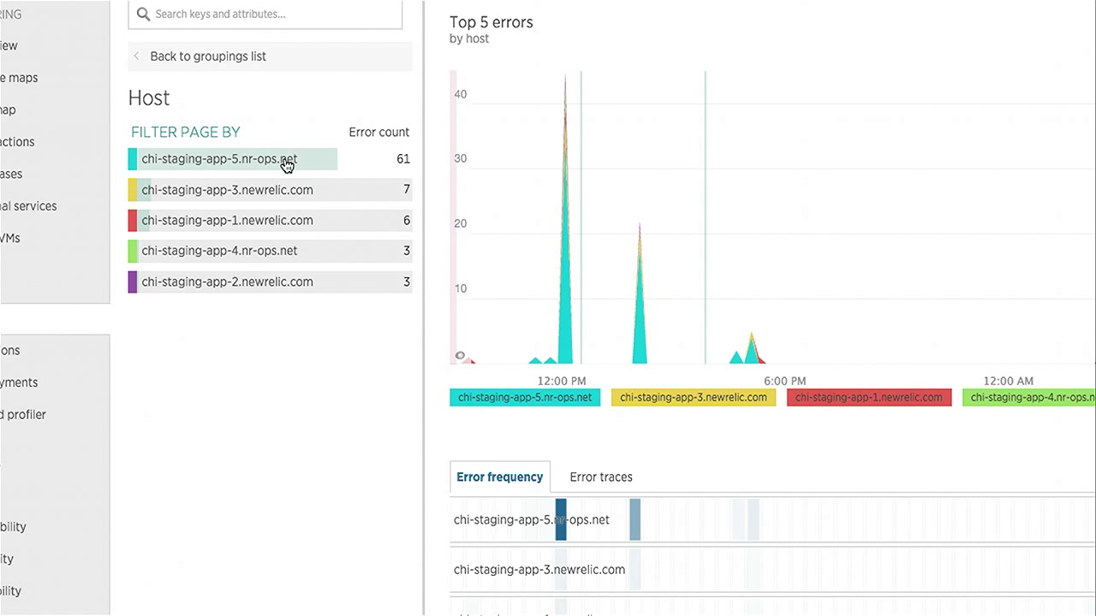
left_click(218, 160)
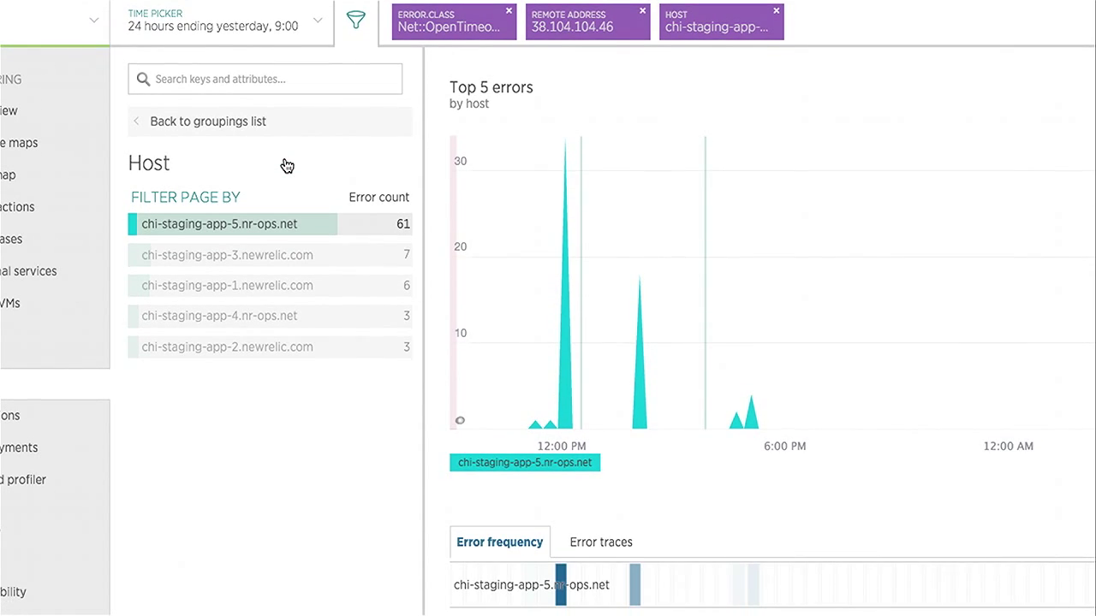
mouse_move(443, 41)
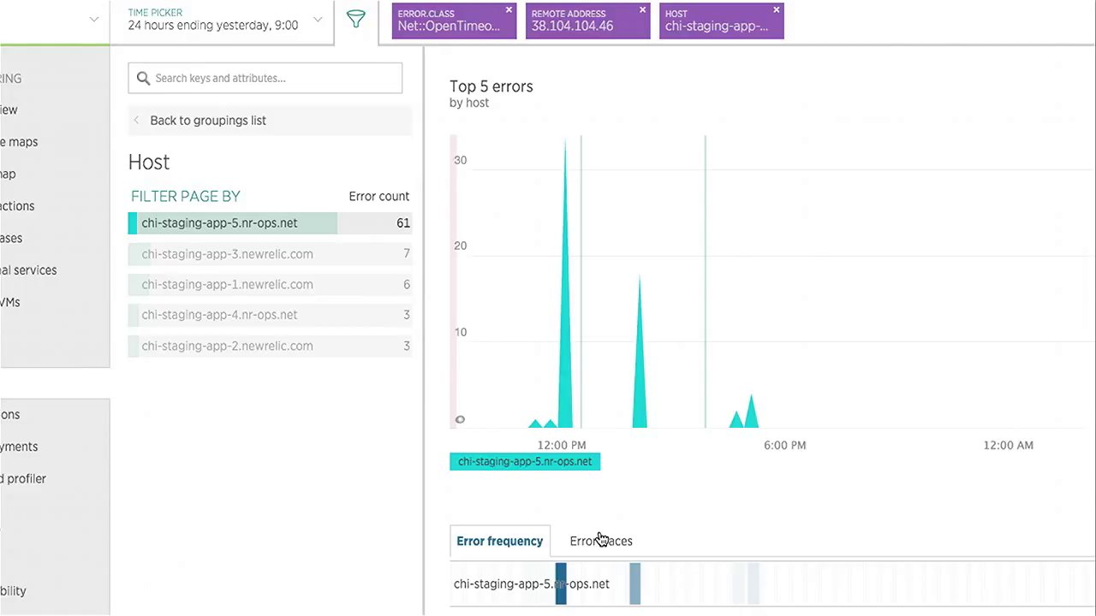
Open the Nov 10, 2015, 6:15 AM Net::OpenTimeout trace from the Error traces list
scroll("down", 3)
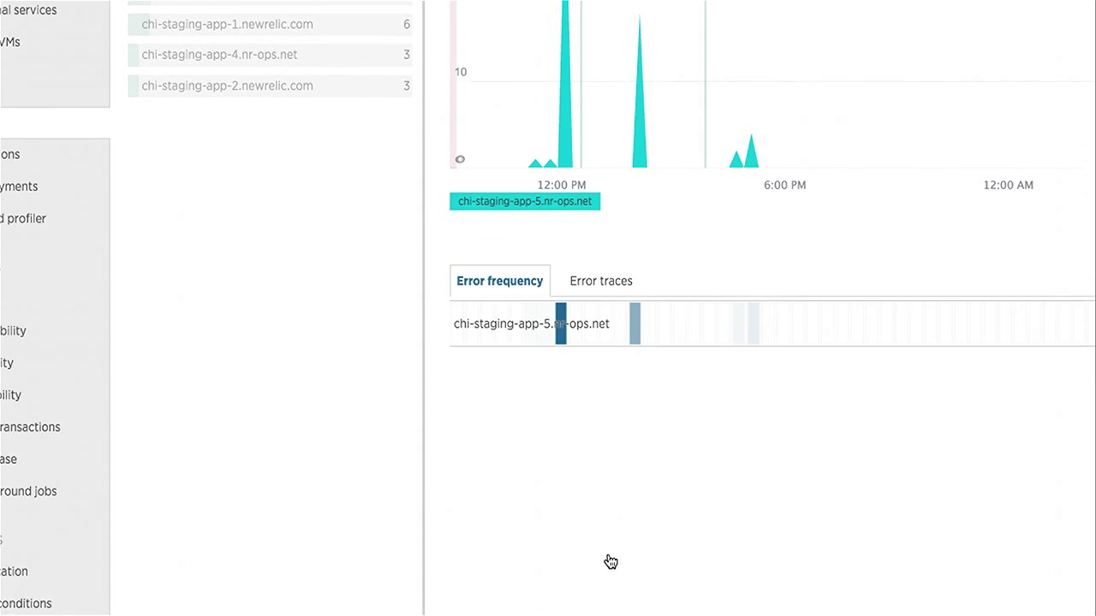
left_click(600, 281)
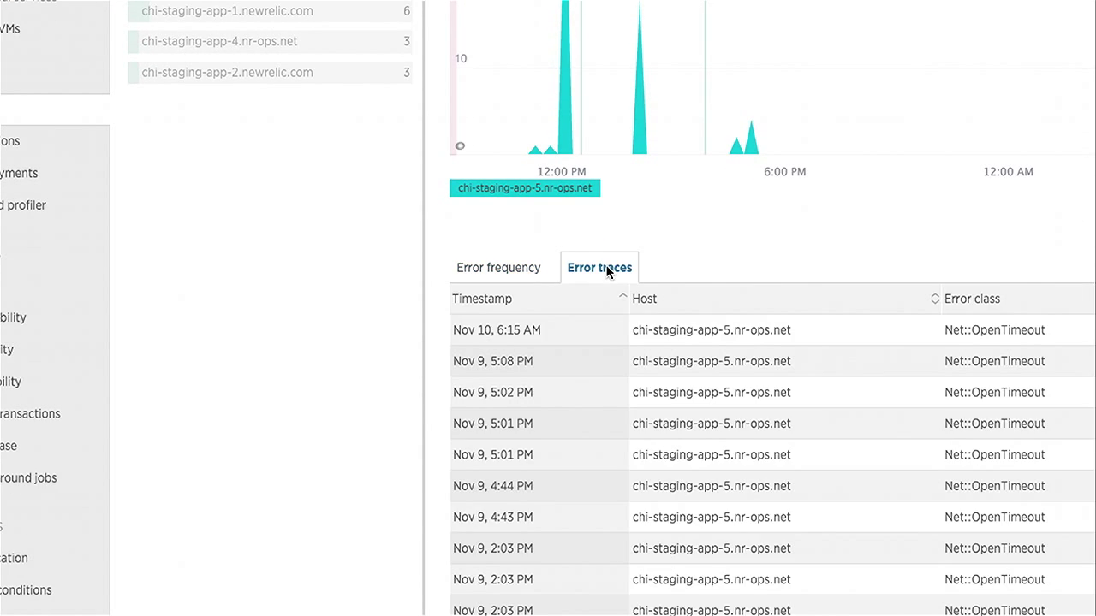
left_click(496, 329)
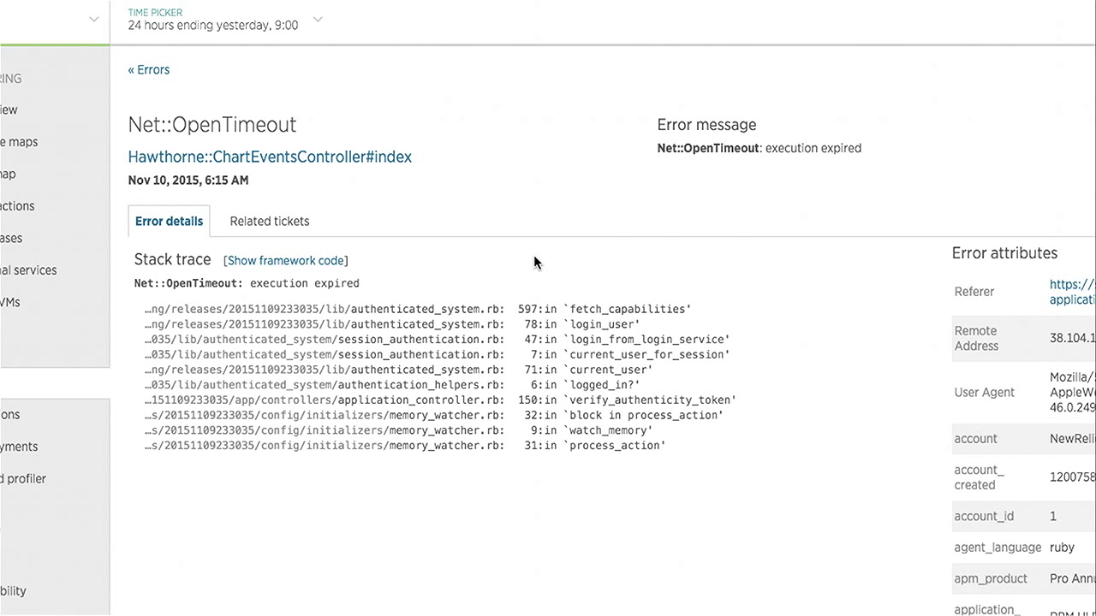
mouse_move(587, 385)
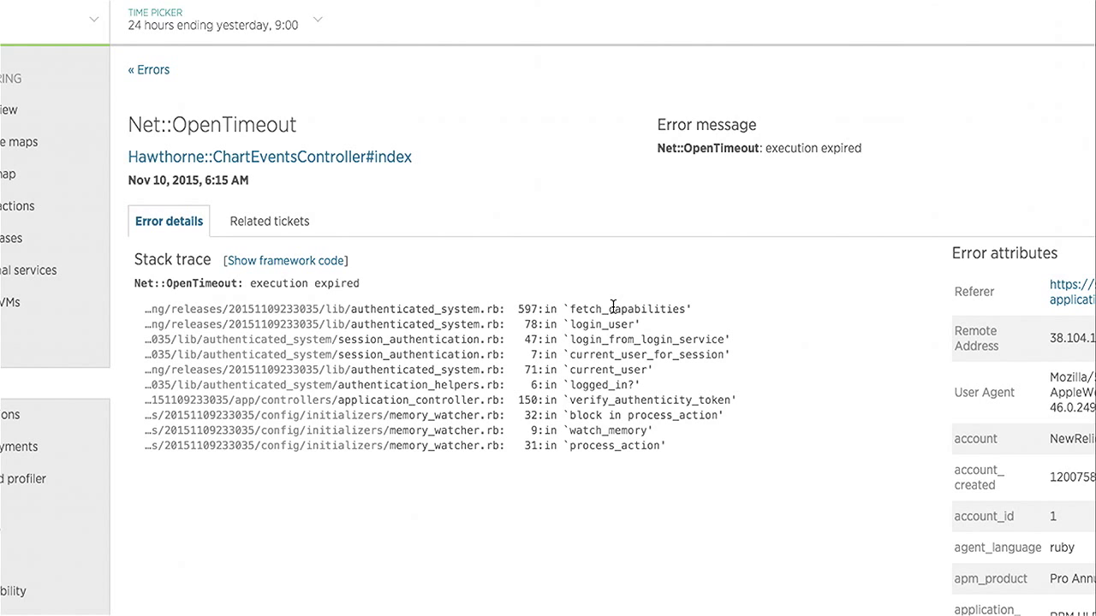
mouse_move(628, 106)
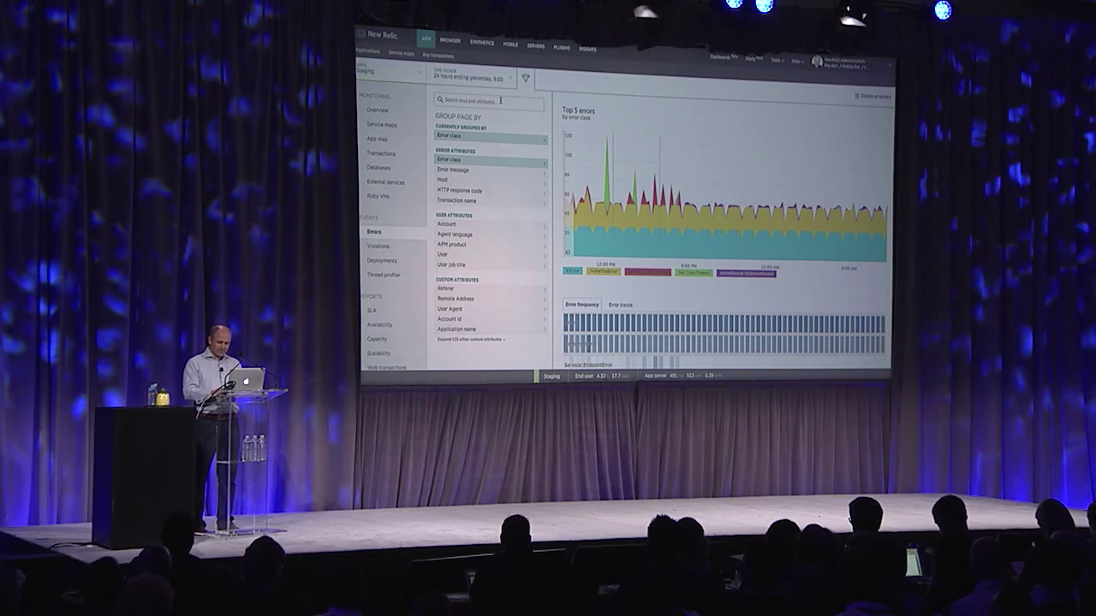
Switch to Browser data and map average network time per country, briefly trying session count
left_click(450, 41)
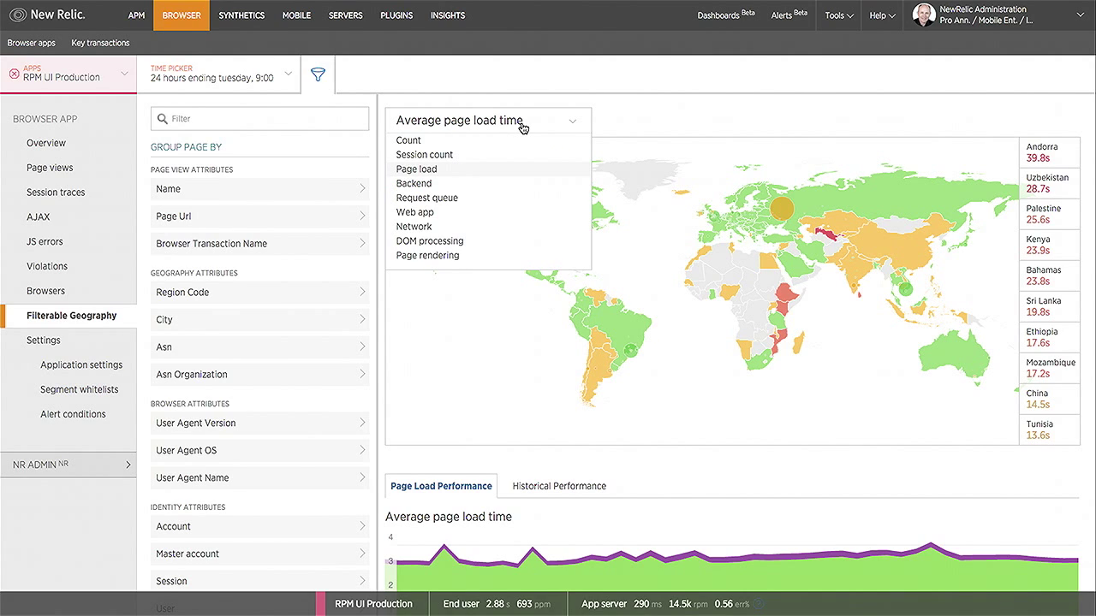
mouse_move(479, 183)
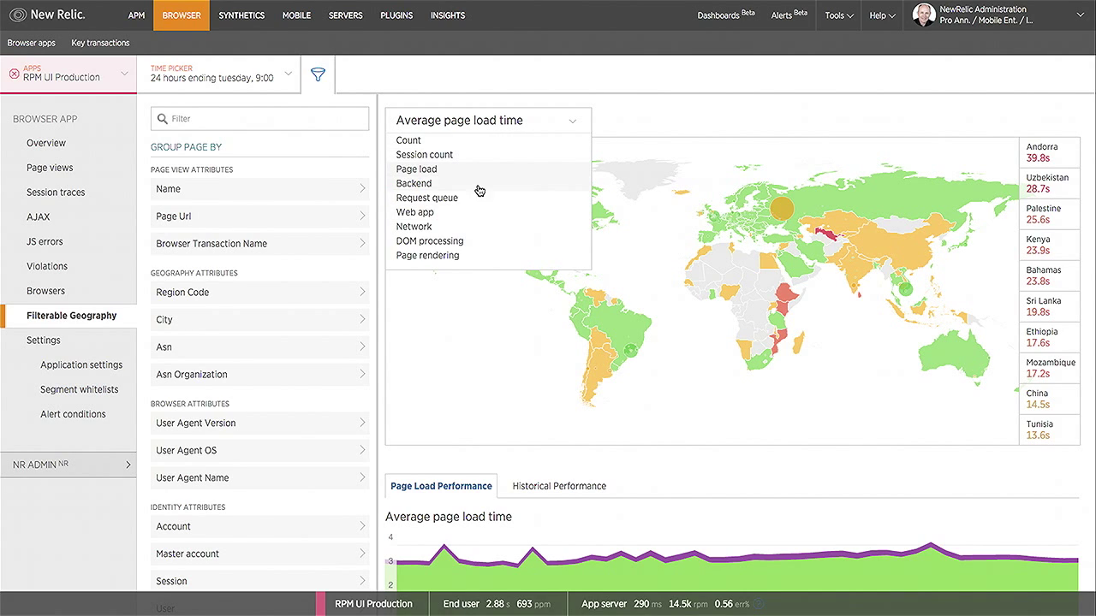
left_click(424, 154)
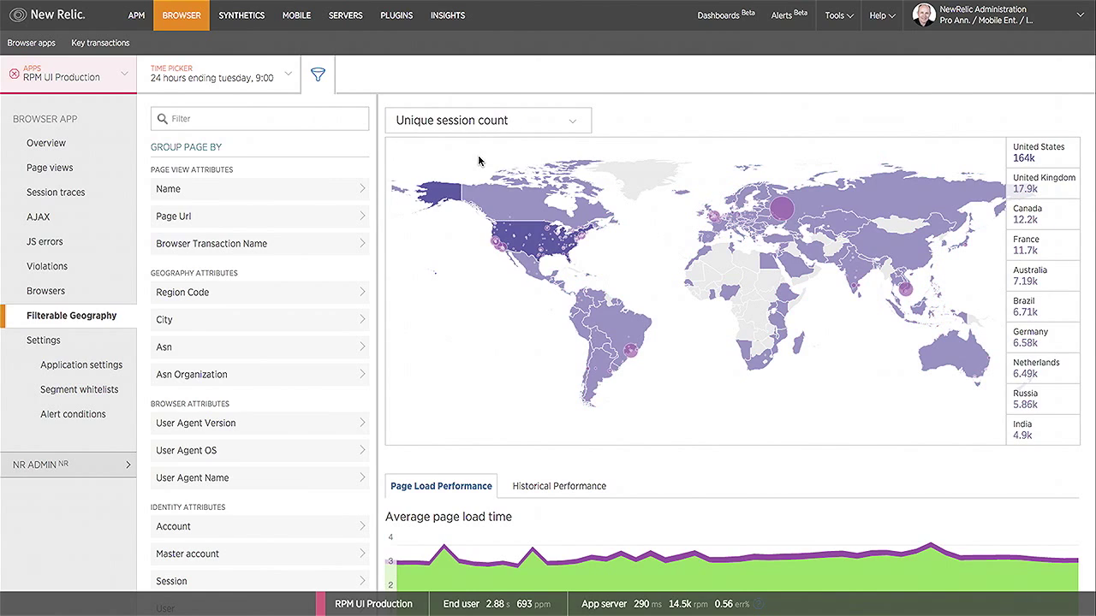
left_click(487, 120)
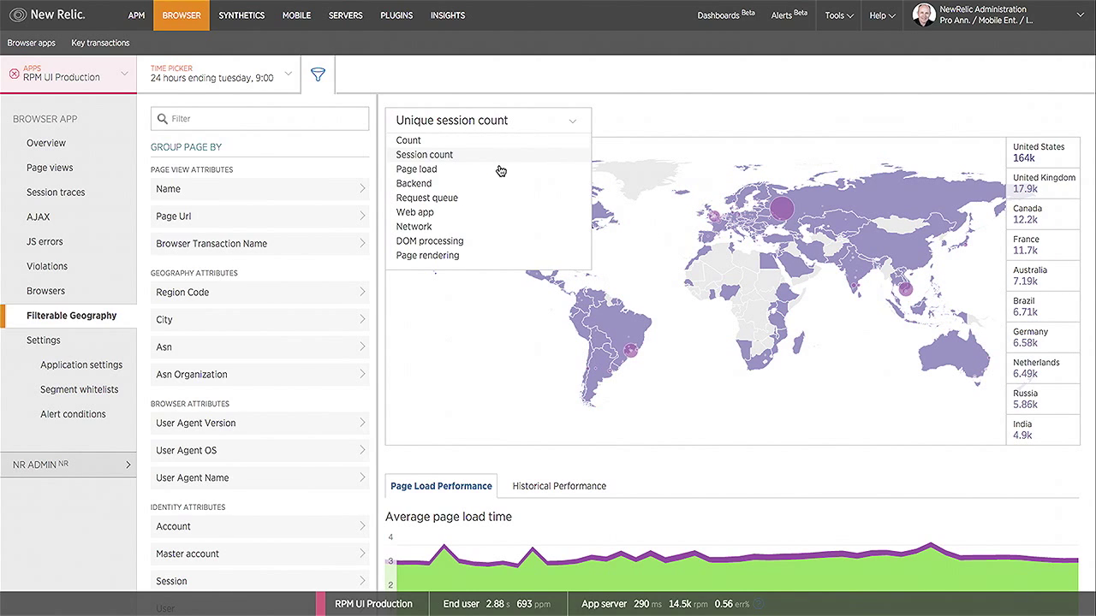
left_click(414, 225)
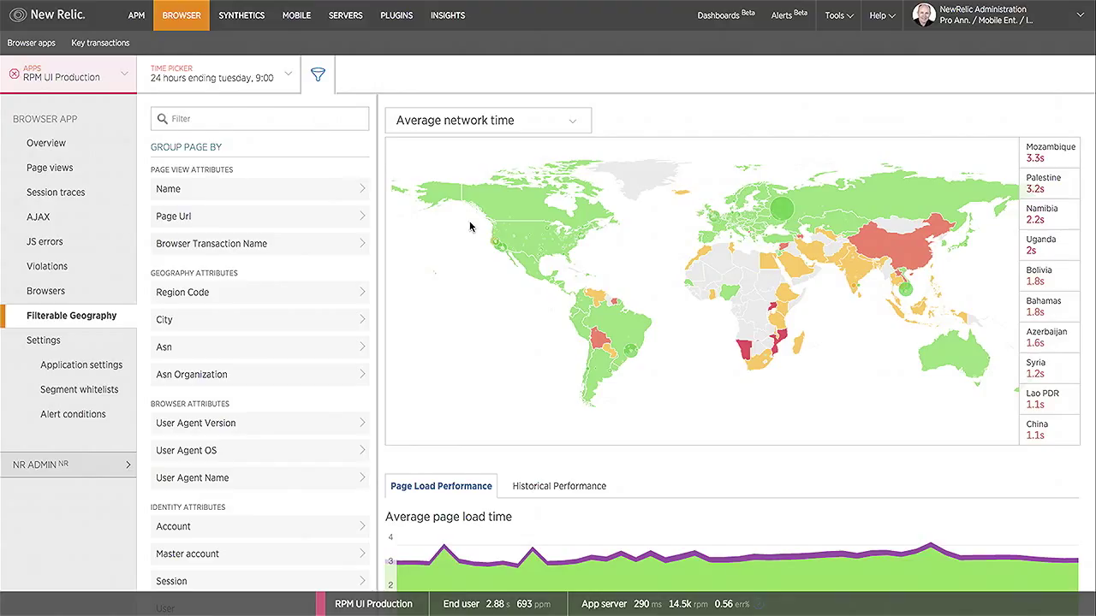
mouse_move(381, 88)
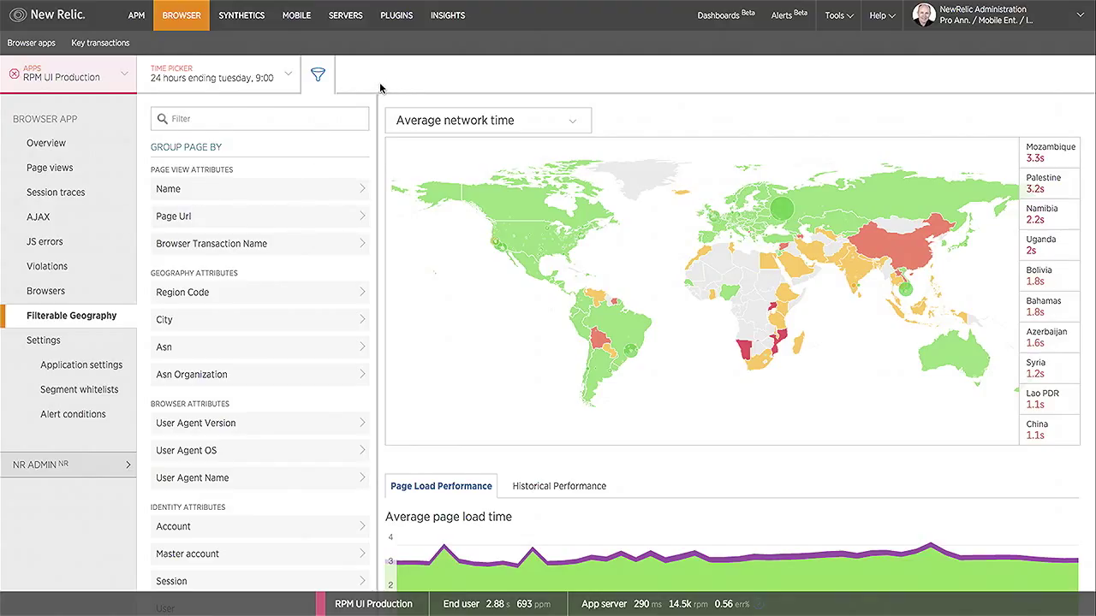
mouse_move(323, 162)
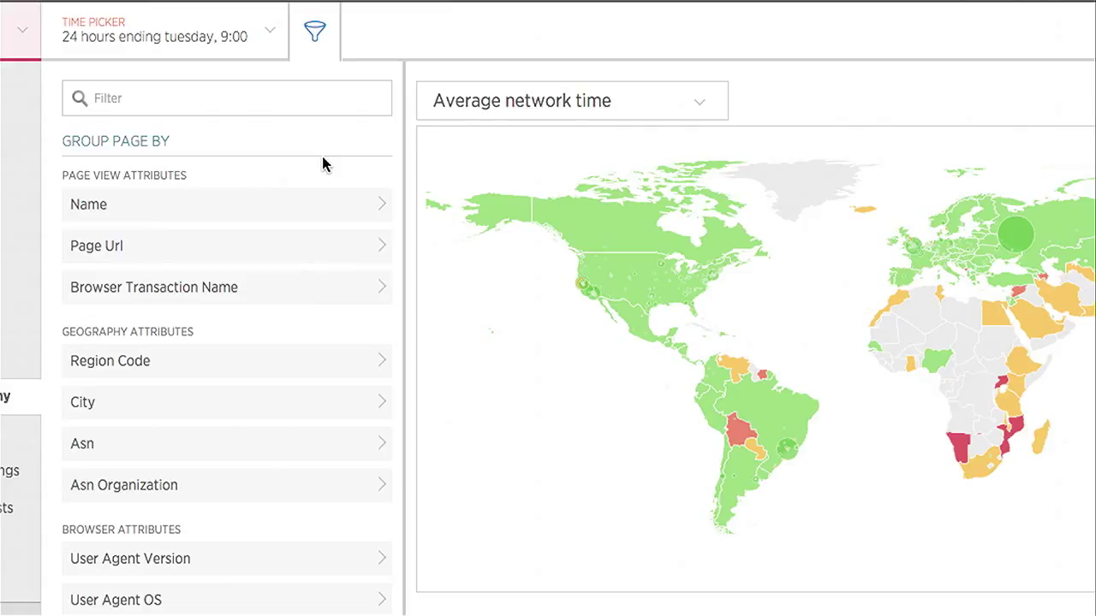
mouse_move(231, 484)
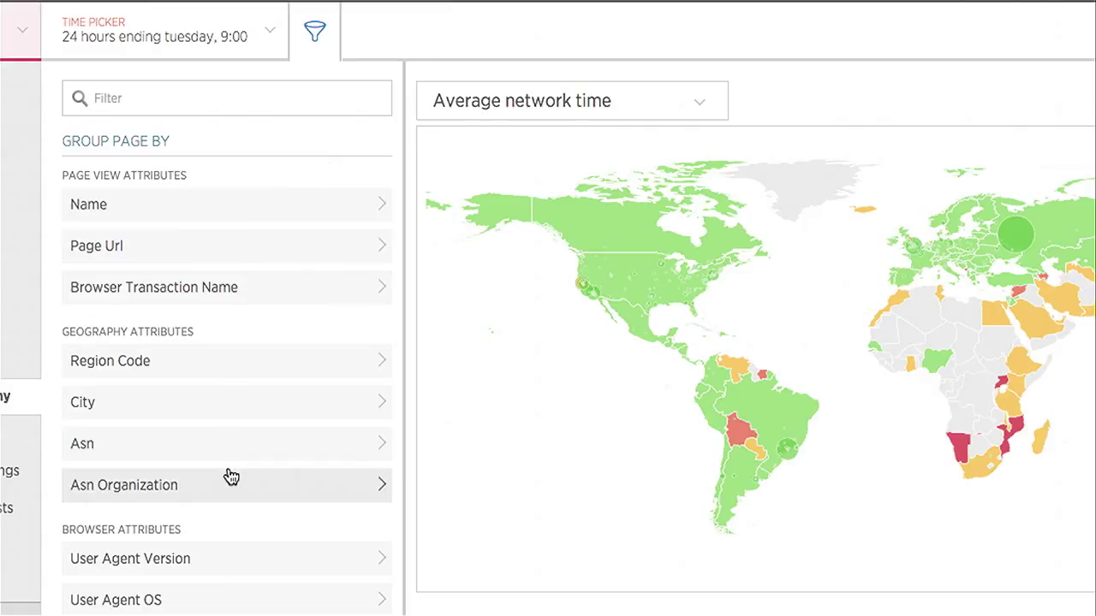
Group page views by Asn Organization, topped by TATA Communications at 0.474s
left_click(123, 485)
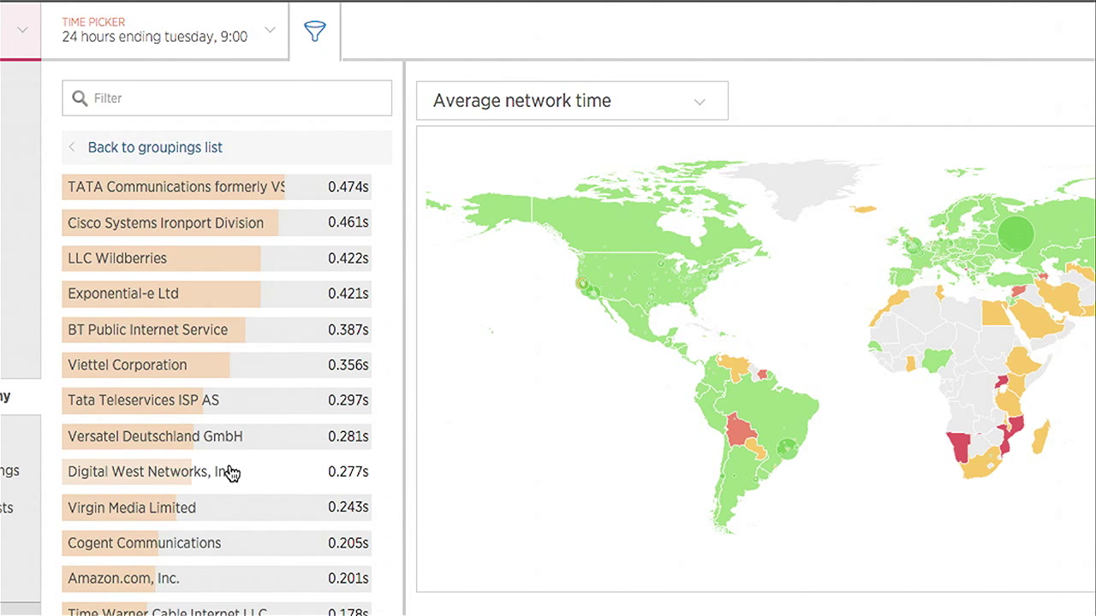
scroll("down", 3)
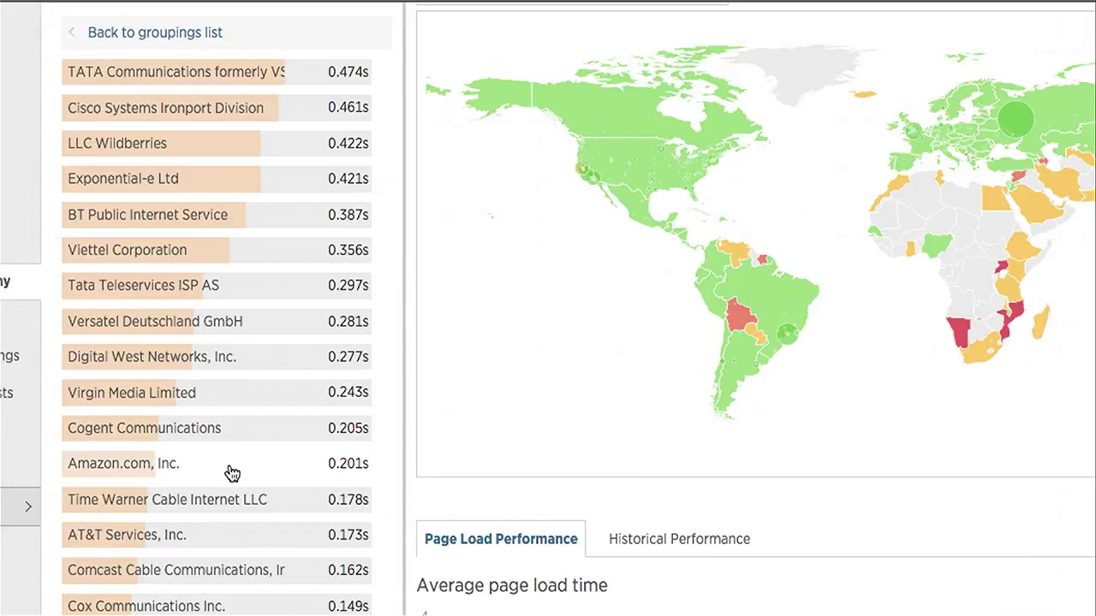
mouse_move(308, 240)
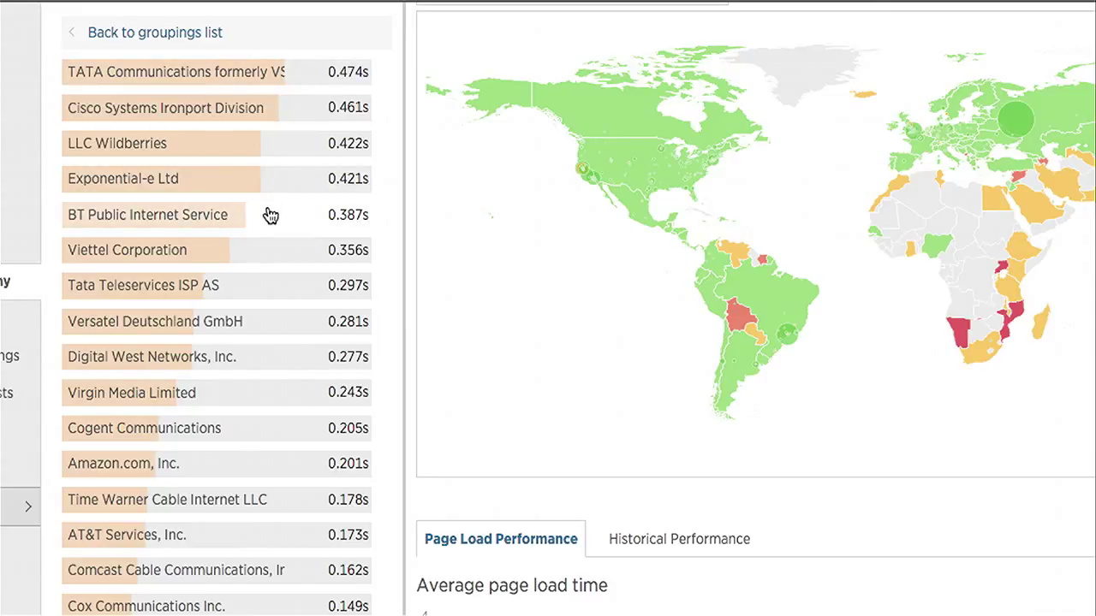
Filter the map to BT Public Internet Service traffic
left_click(149, 215)
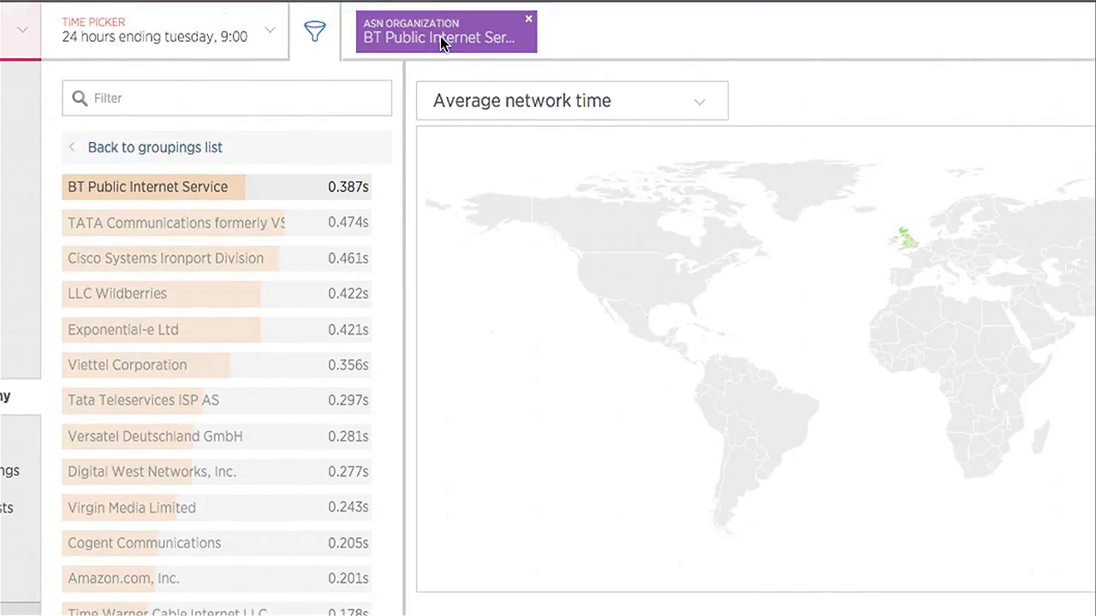
mouse_move(539, 270)
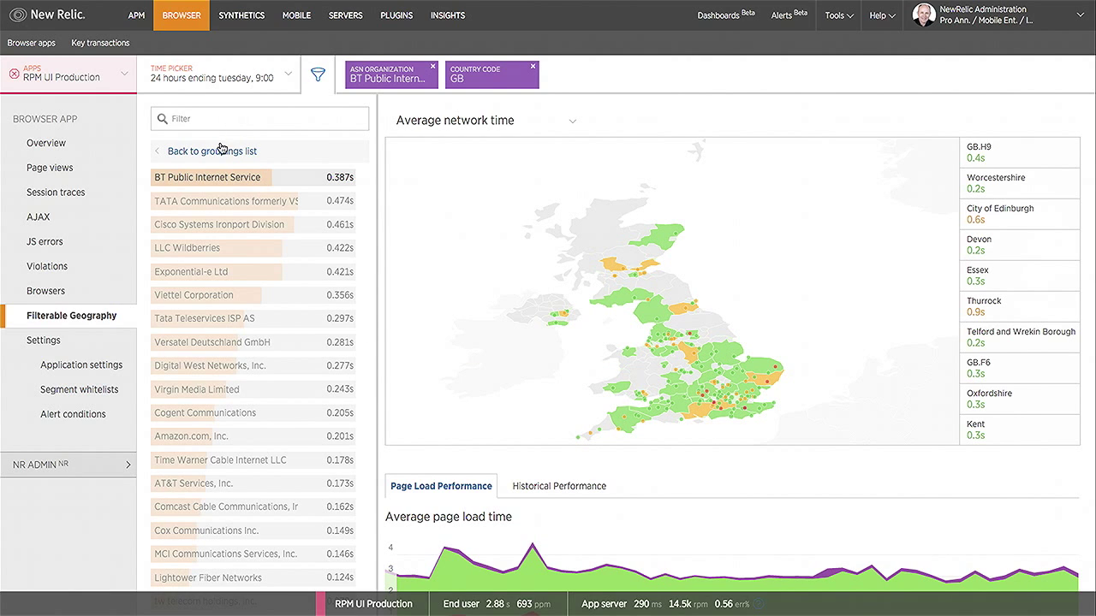
Break sessions down by User Agent OS, then go back to the groupings list
left_click(213, 151)
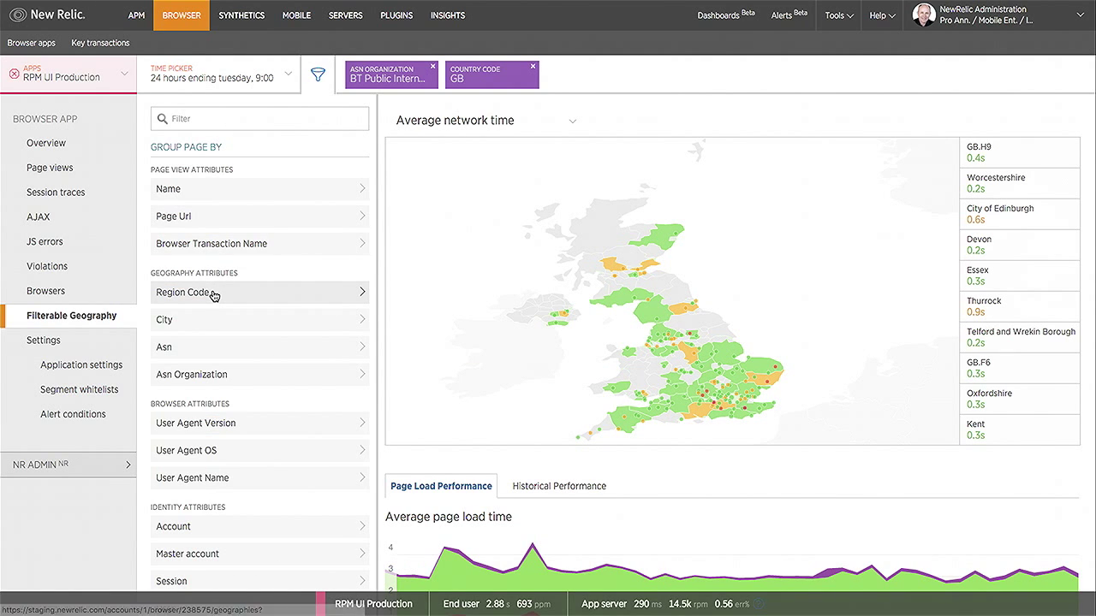
scroll("down", 3)
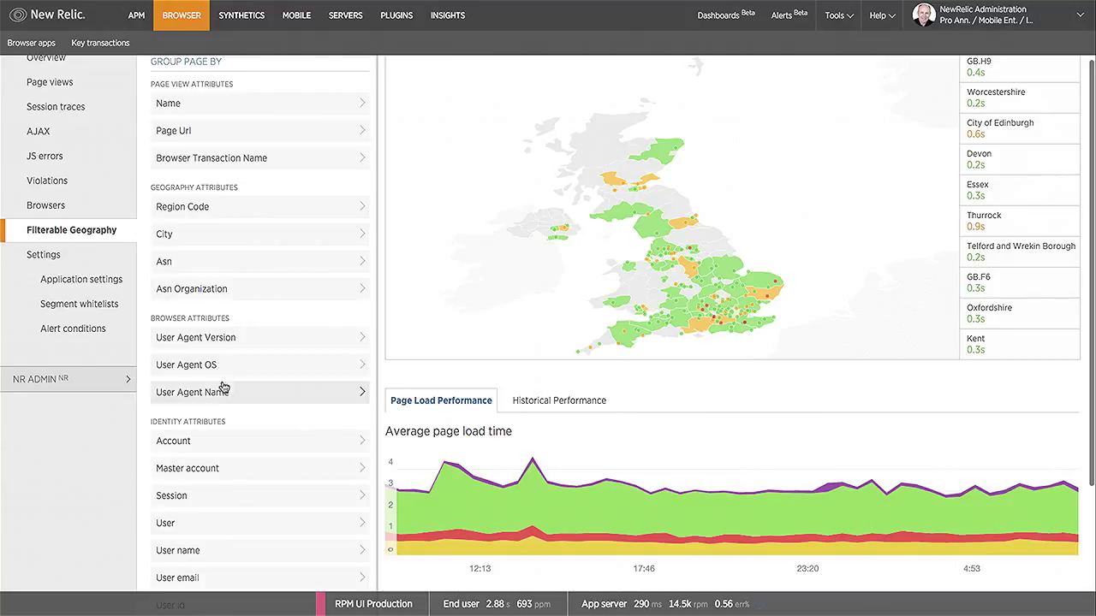
left_click(186, 365)
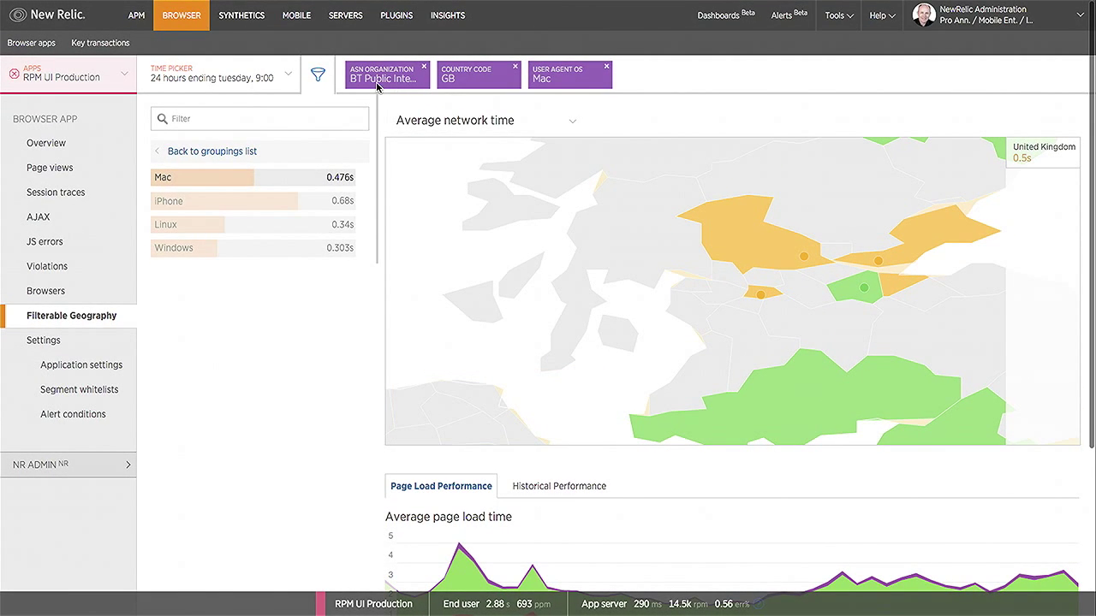
mouse_move(386, 77)
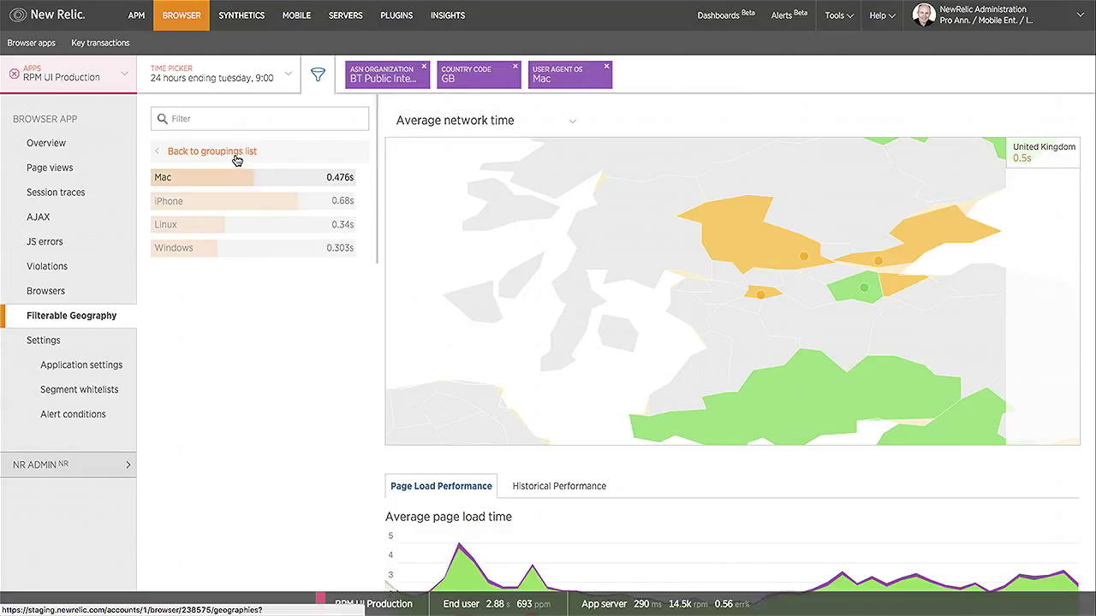
left_click(211, 151)
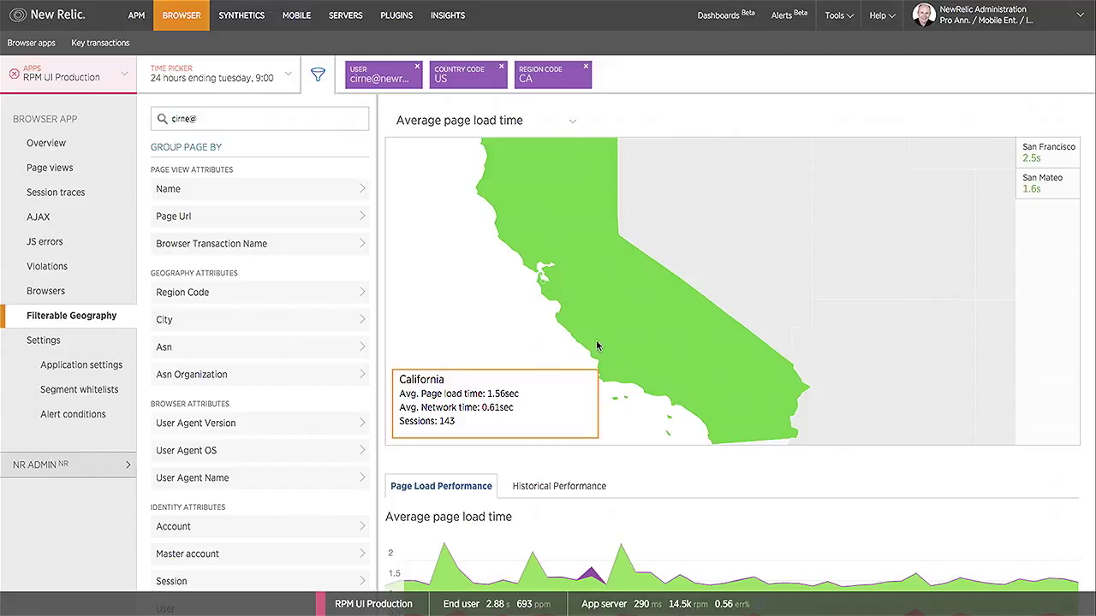
mouse_move(1035, 185)
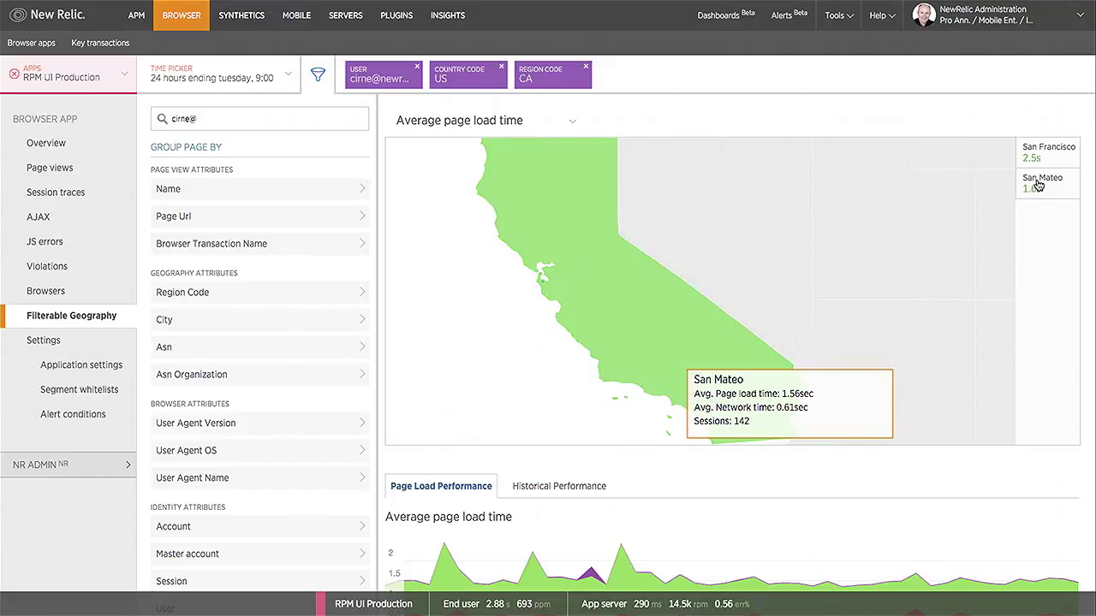
mouse_move(810, 233)
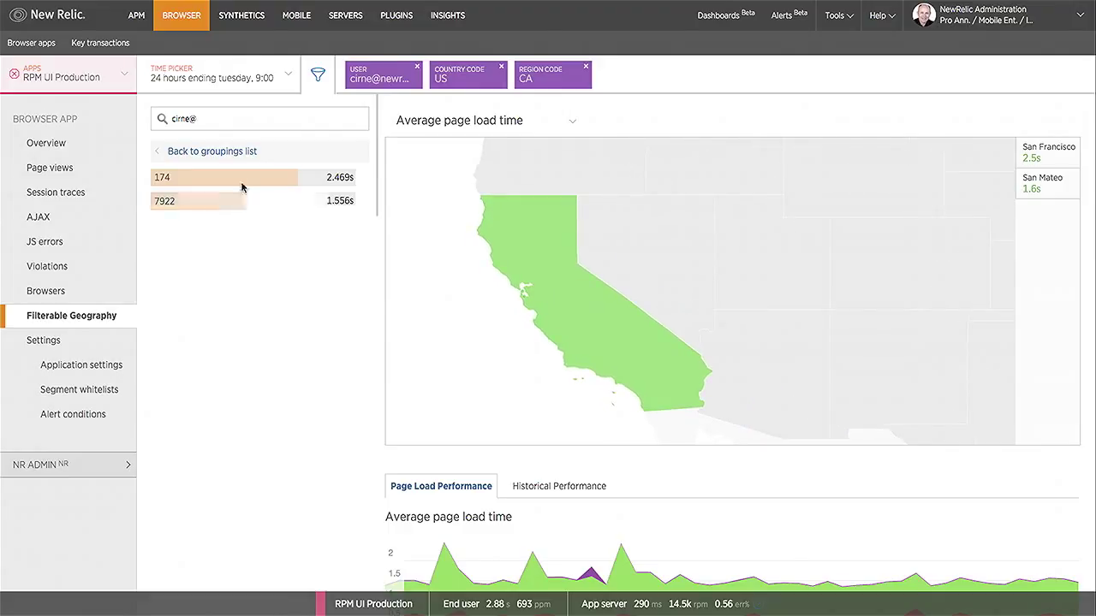
Switch the user-filtered California map to Network, showing 0.2s average for the United States
left_click(211, 151)
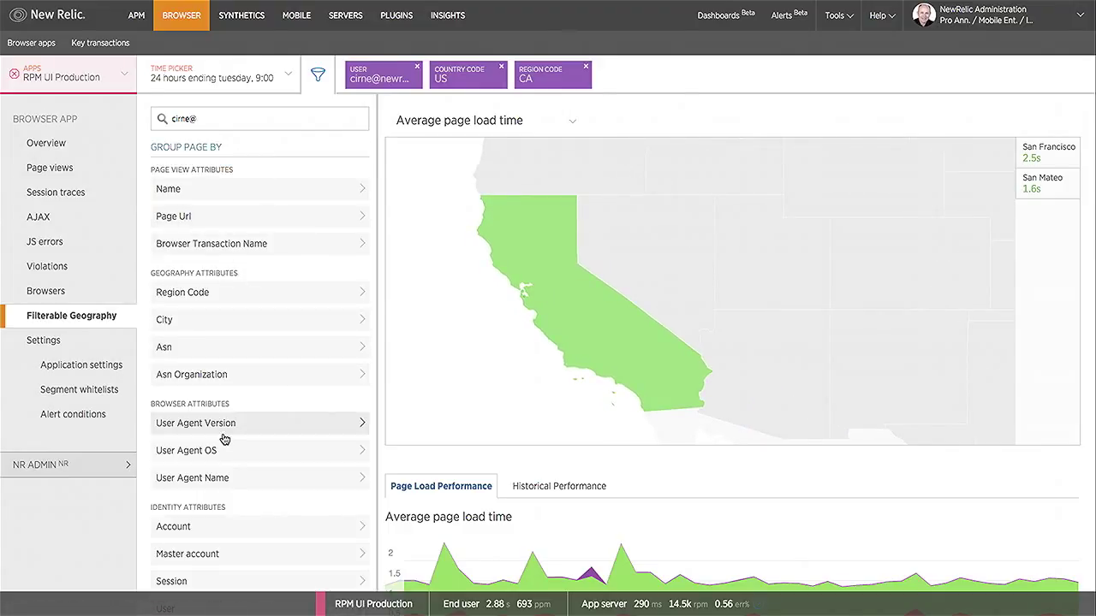
scroll("down", 3)
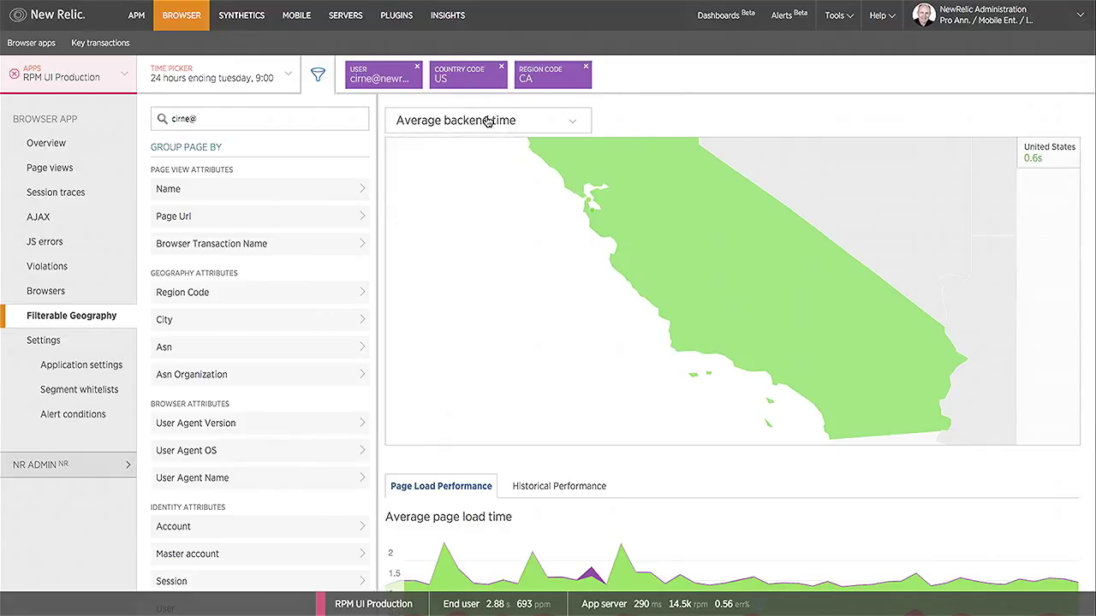
left_click(487, 120)
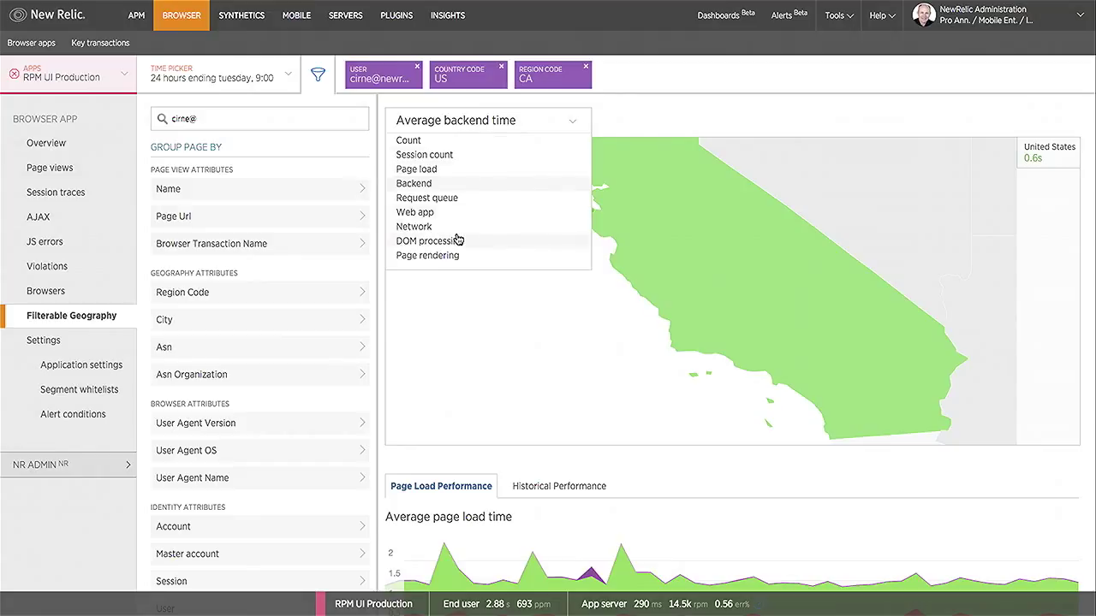
left_click(414, 226)
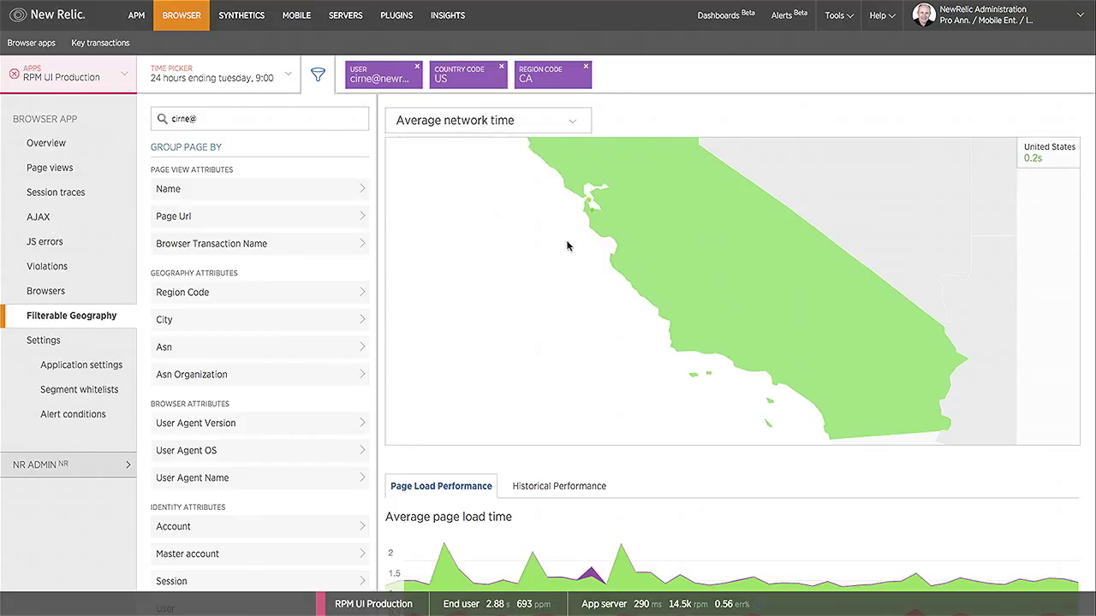
mouse_move(606, 230)
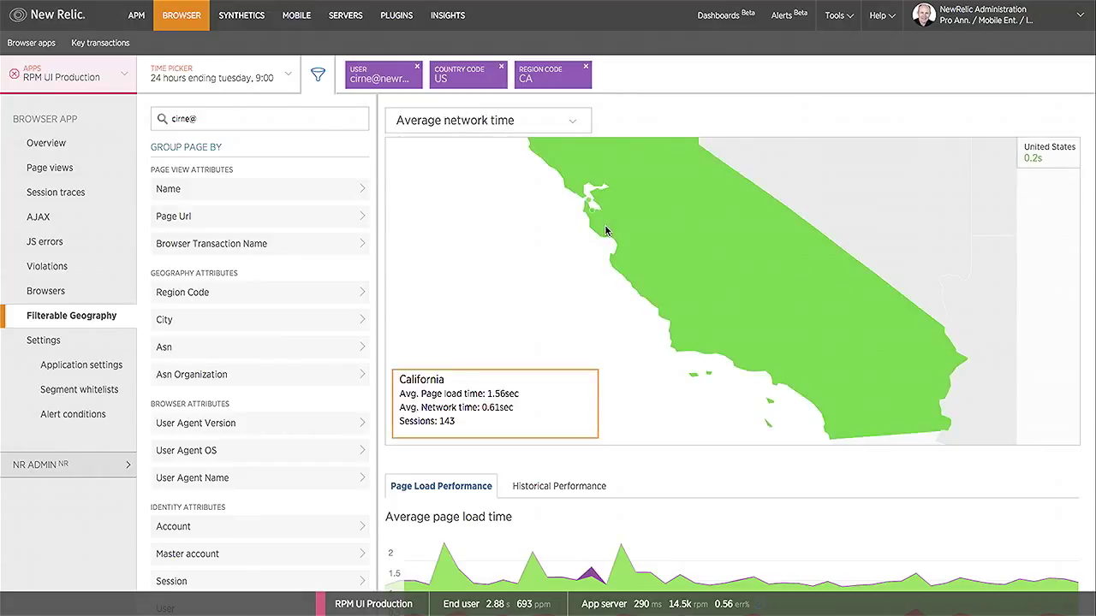